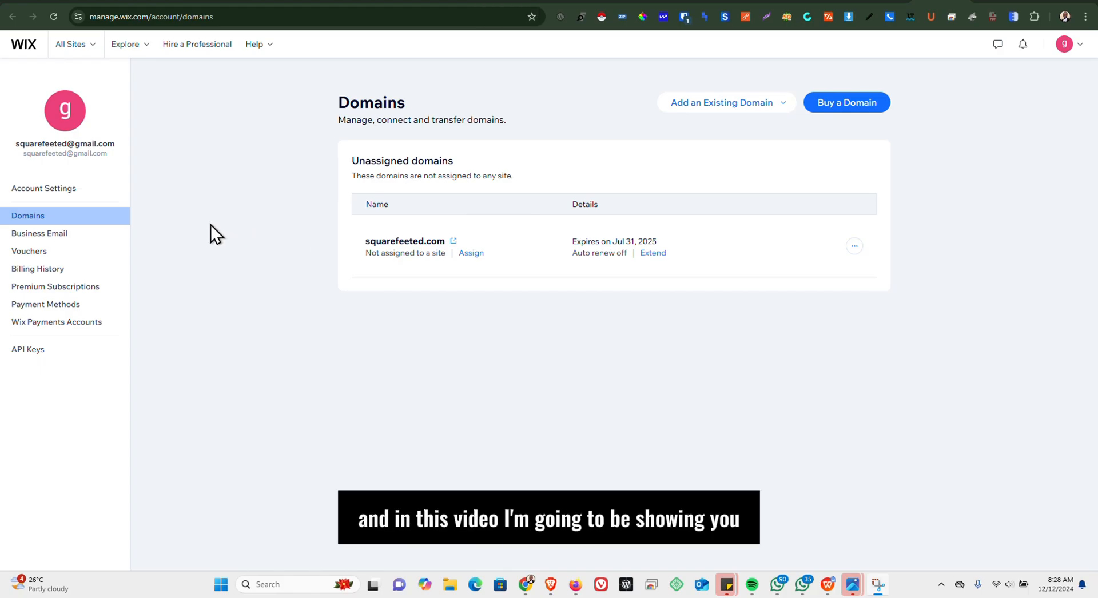
mouse_move(245, 211)
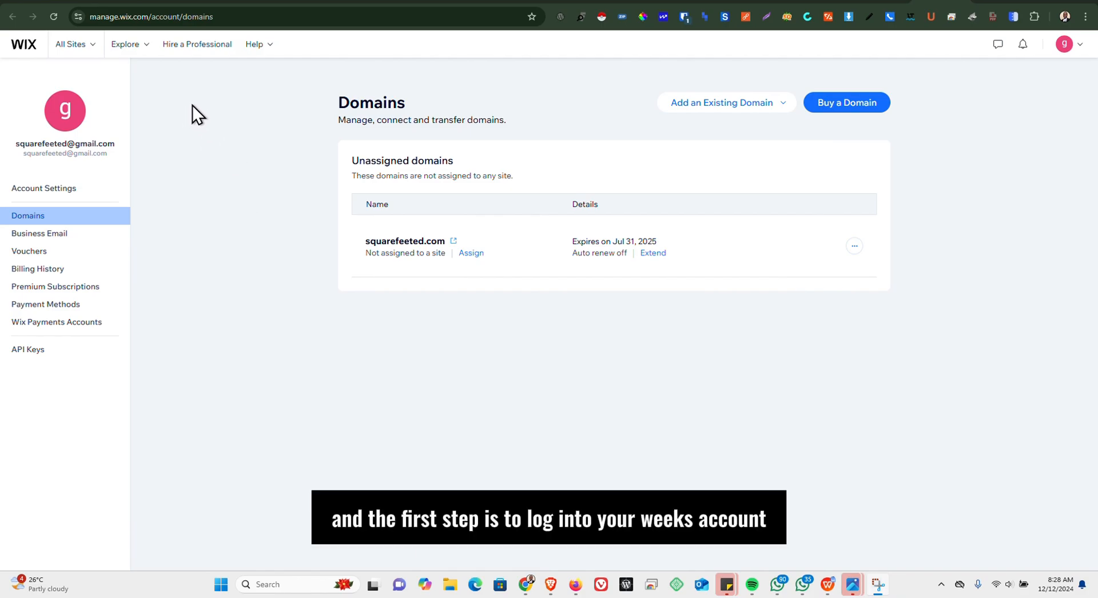
mouse_move(136, 77)
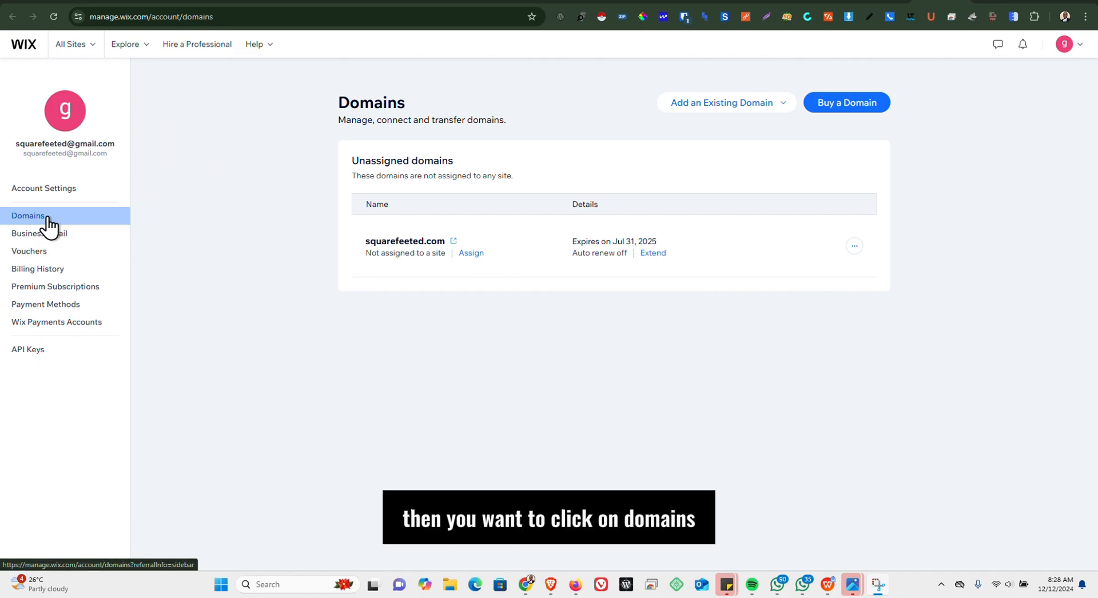
- From the Domains list, choose Transfer away from Wix for squarefeeted.com
click(28, 217)
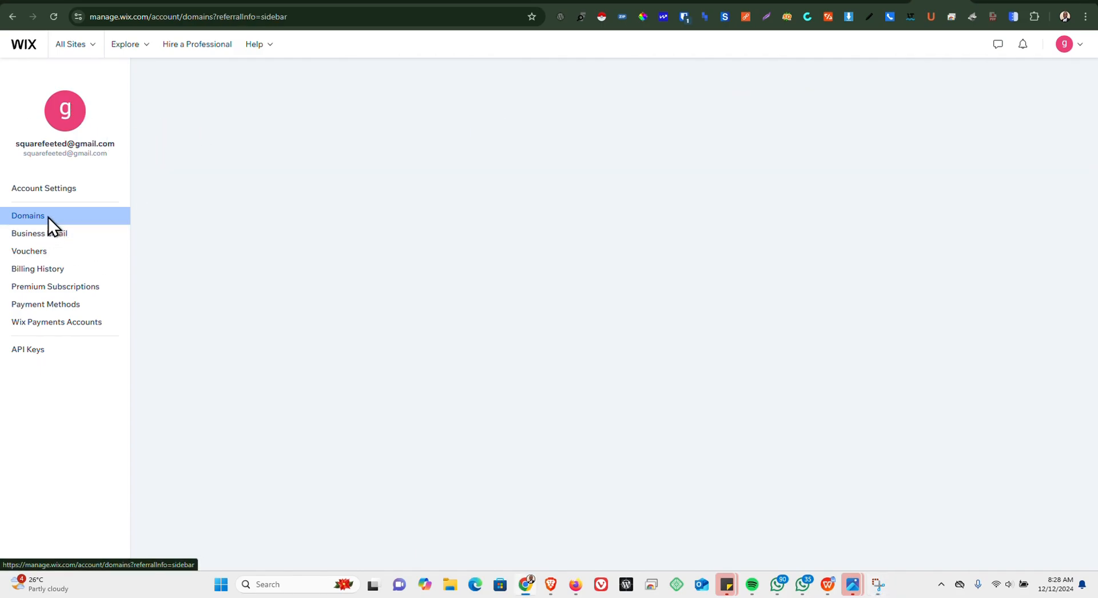
click(27, 216)
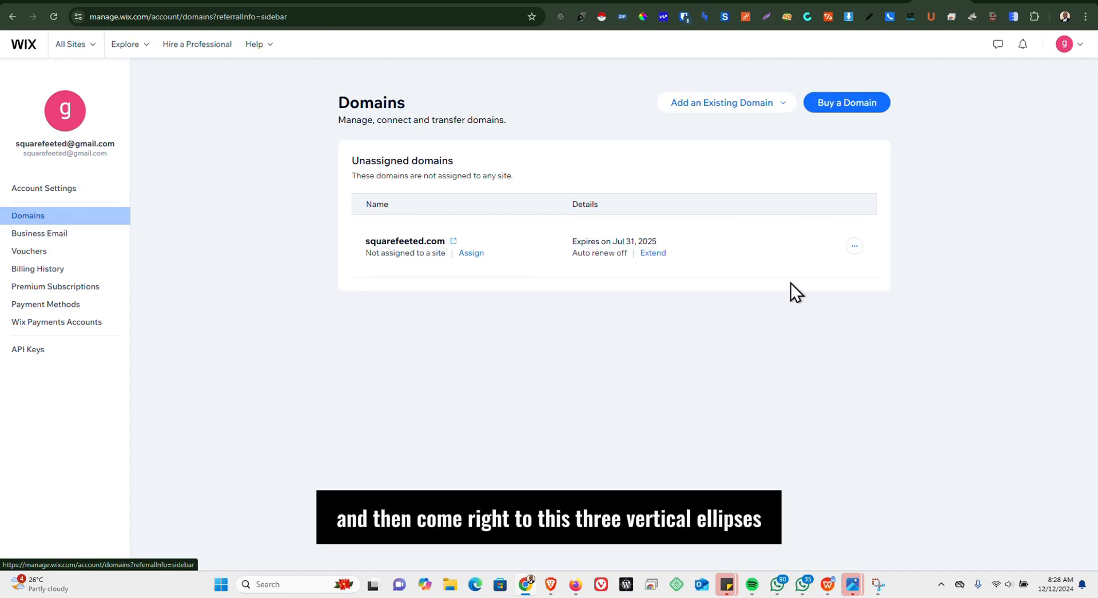
click(854, 246)
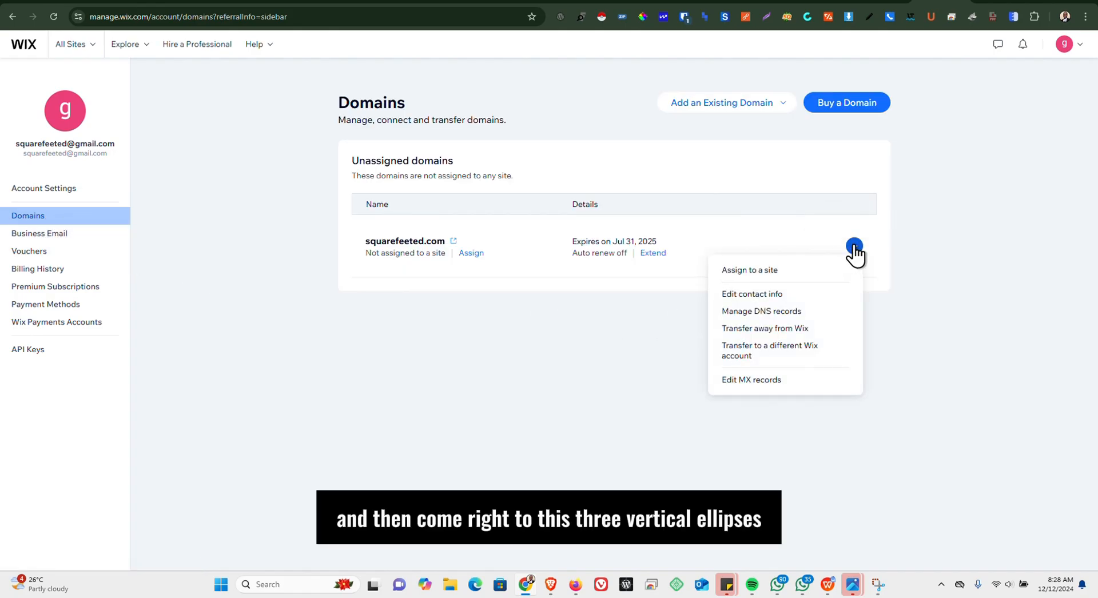
mouse_move(765, 328)
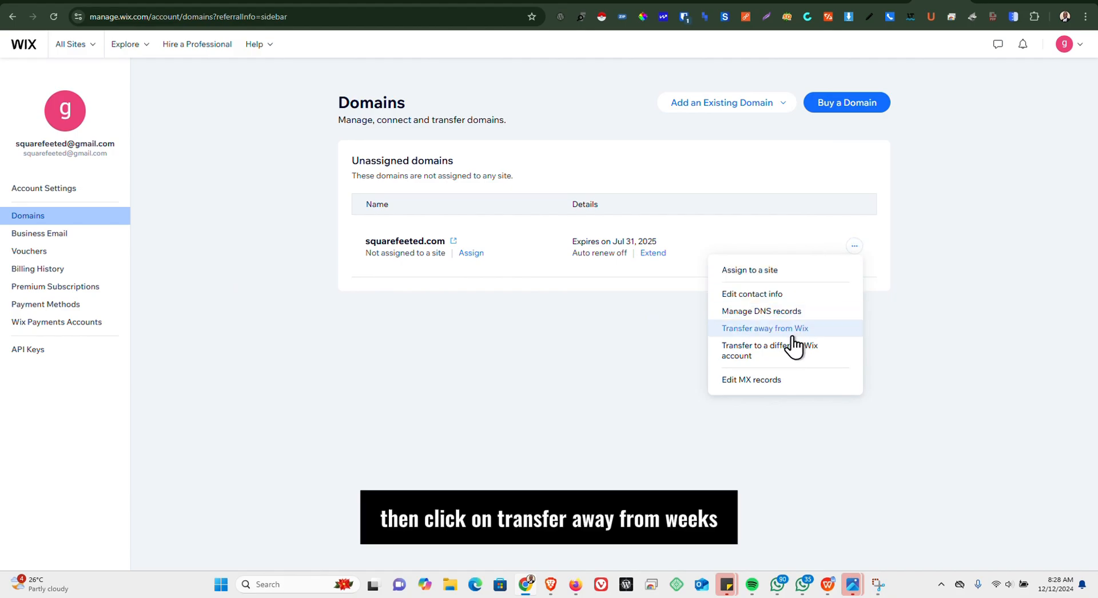
click(765, 328)
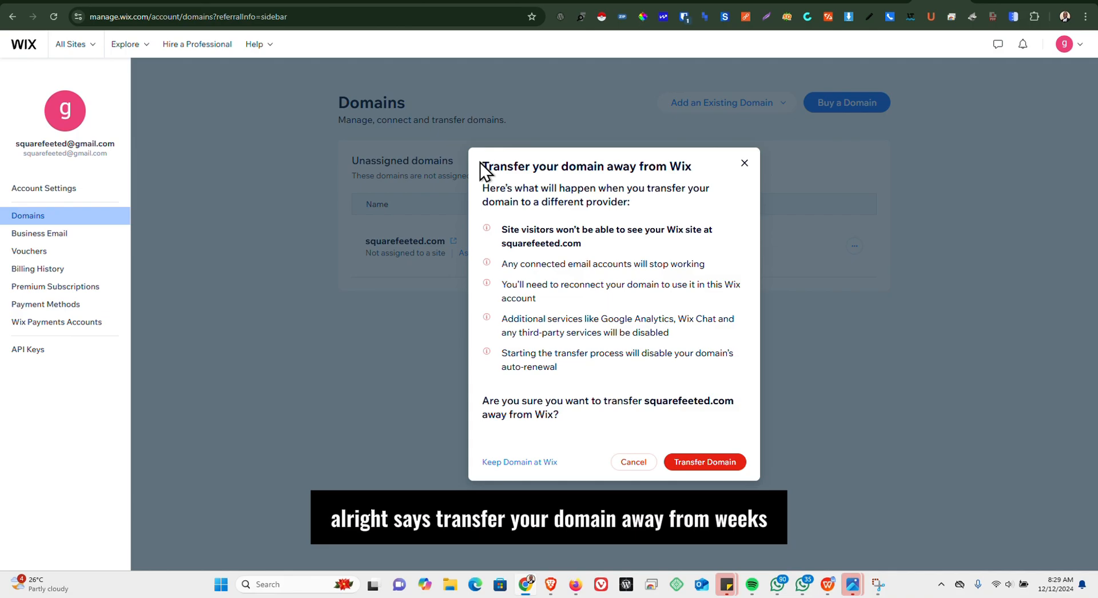
mouse_move(648, 191)
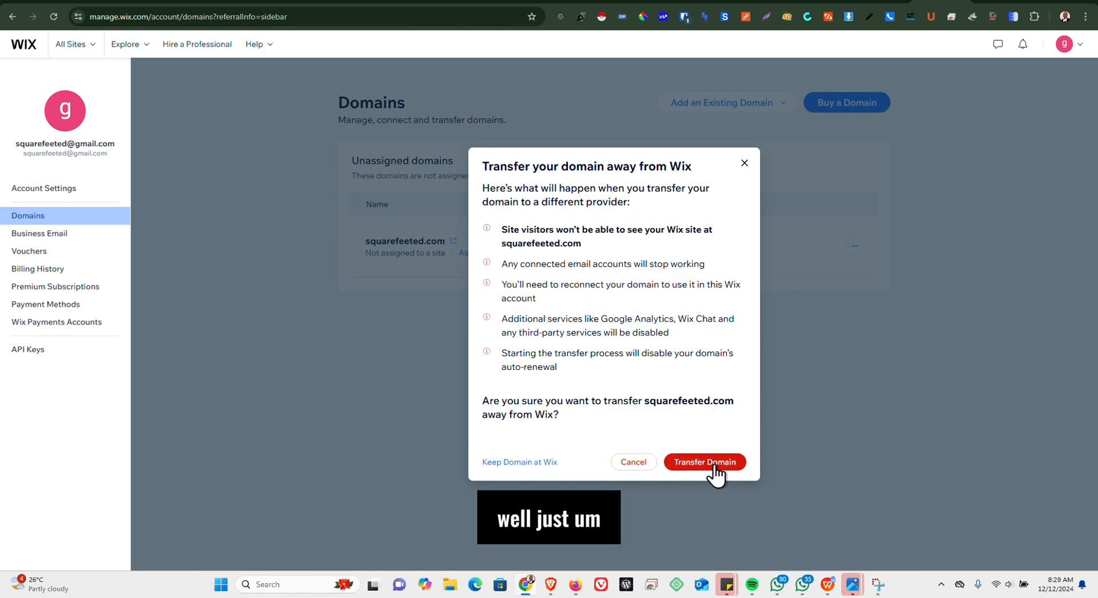
- Confirm Transfer Domain and I Still Want to Transfer so the auth code is emailed
click(703, 462)
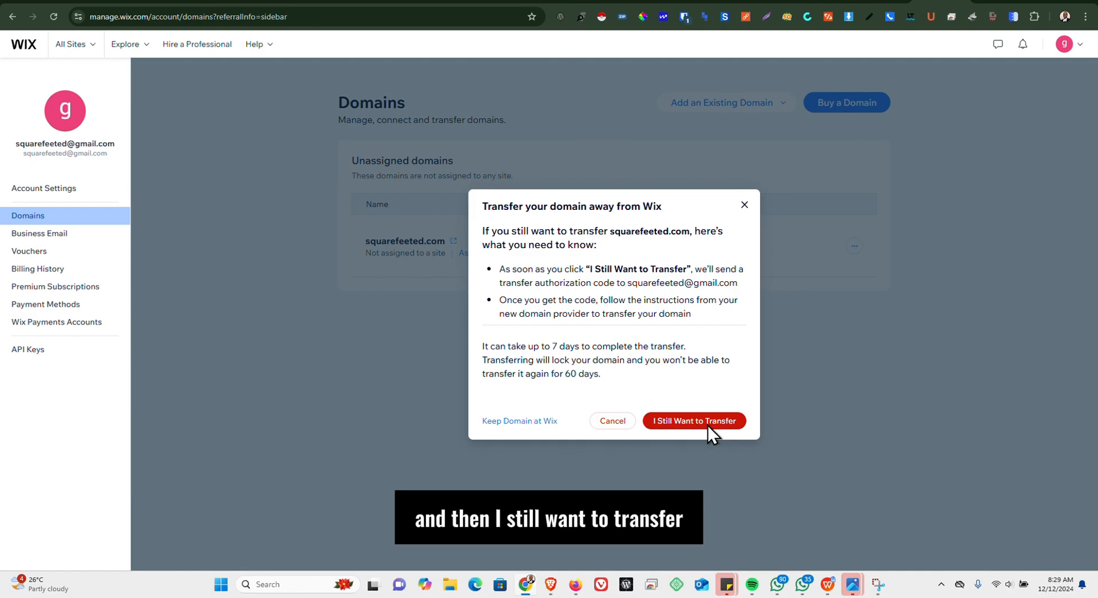
click(693, 421)
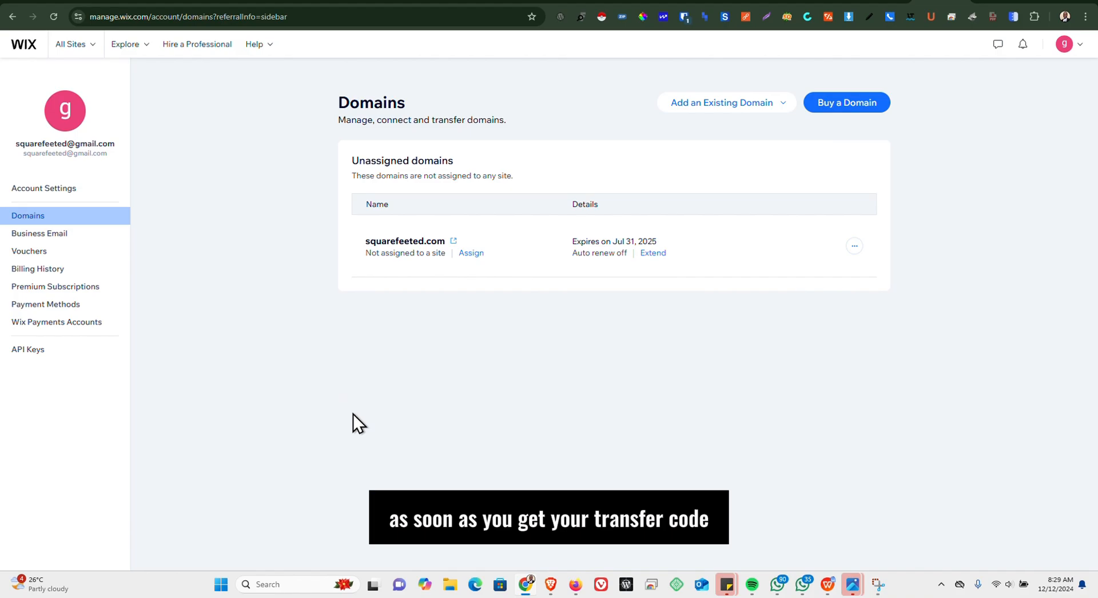
mouse_move(742, 379)
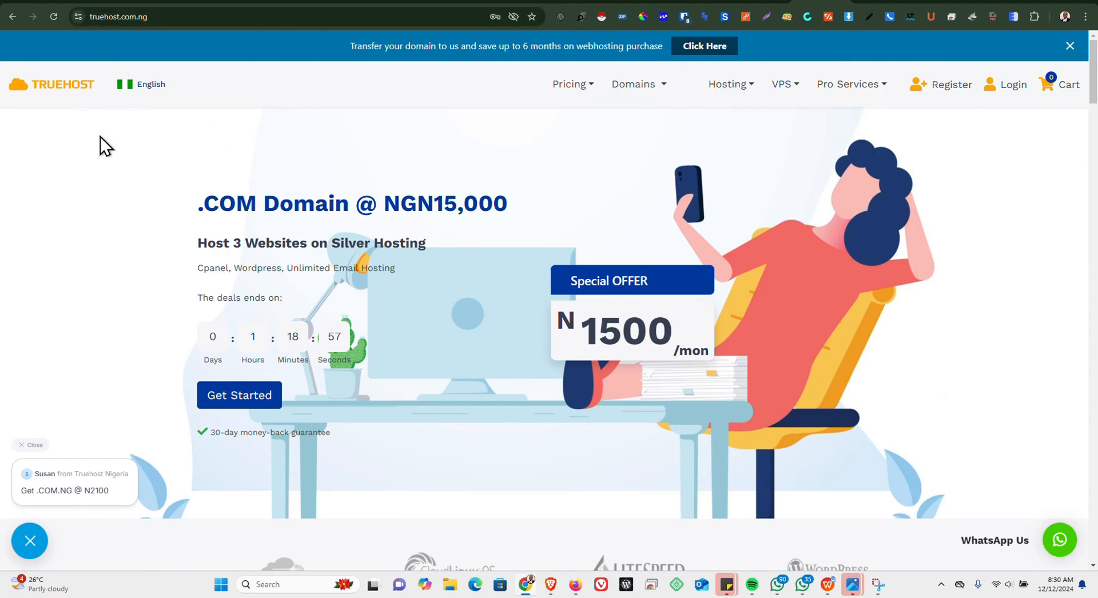
- Enter squarefeeted.com in Transfer in a Domain and order its transfer to Truehost
scroll(down, 3)
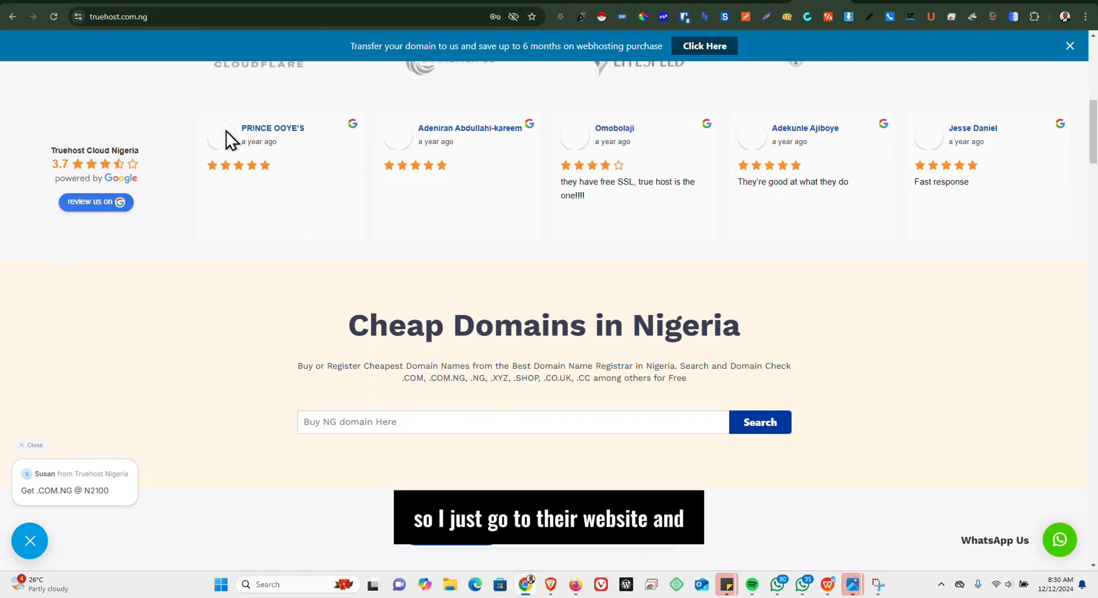
scroll(up, 3)
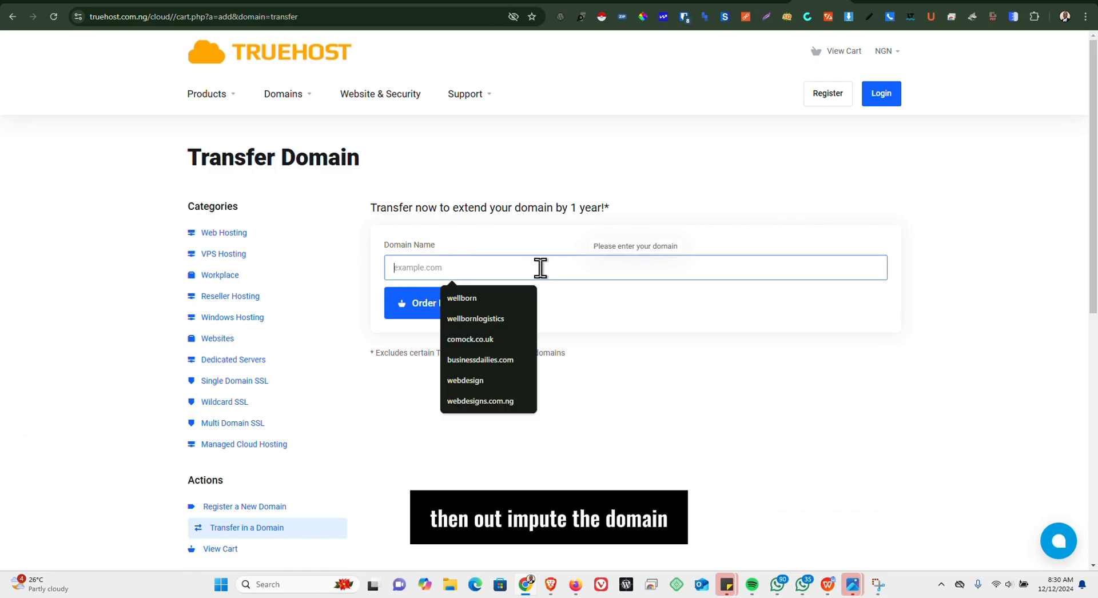
text(squa)
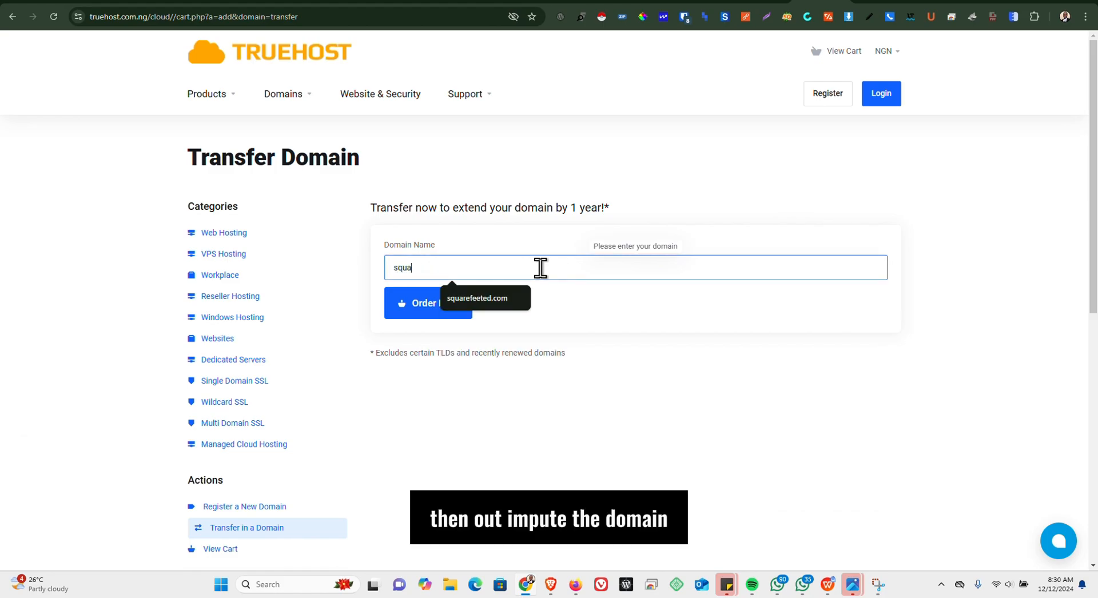
click(477, 297)
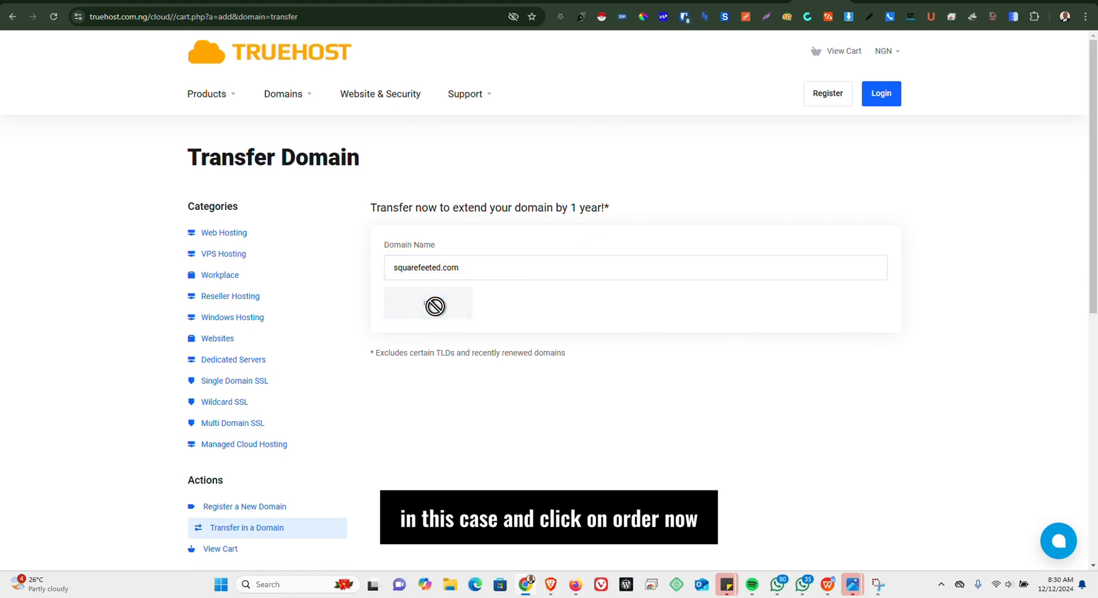
click(435, 306)
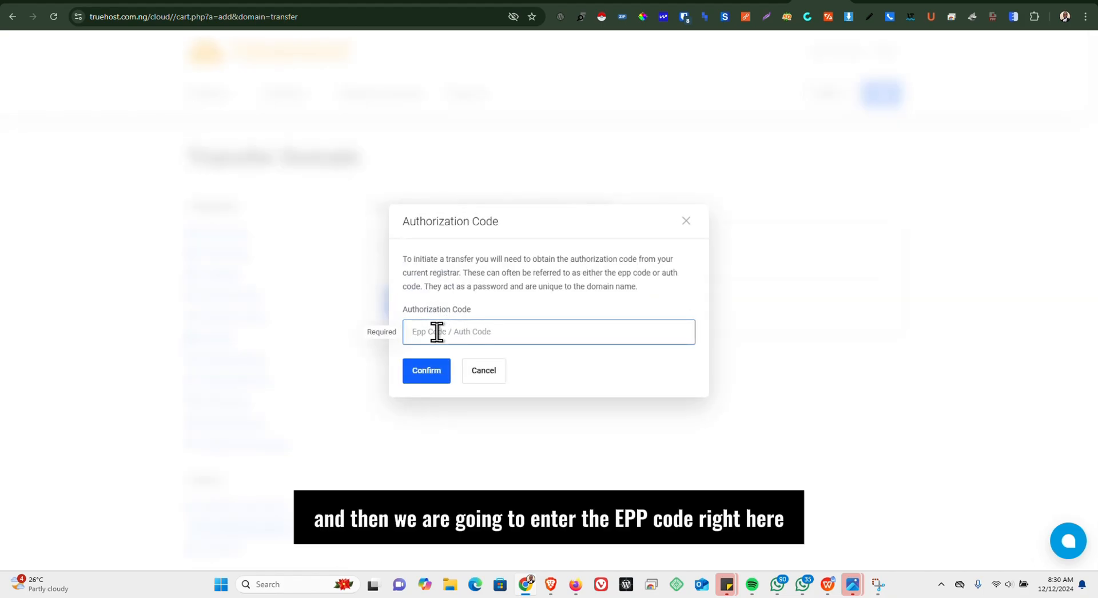
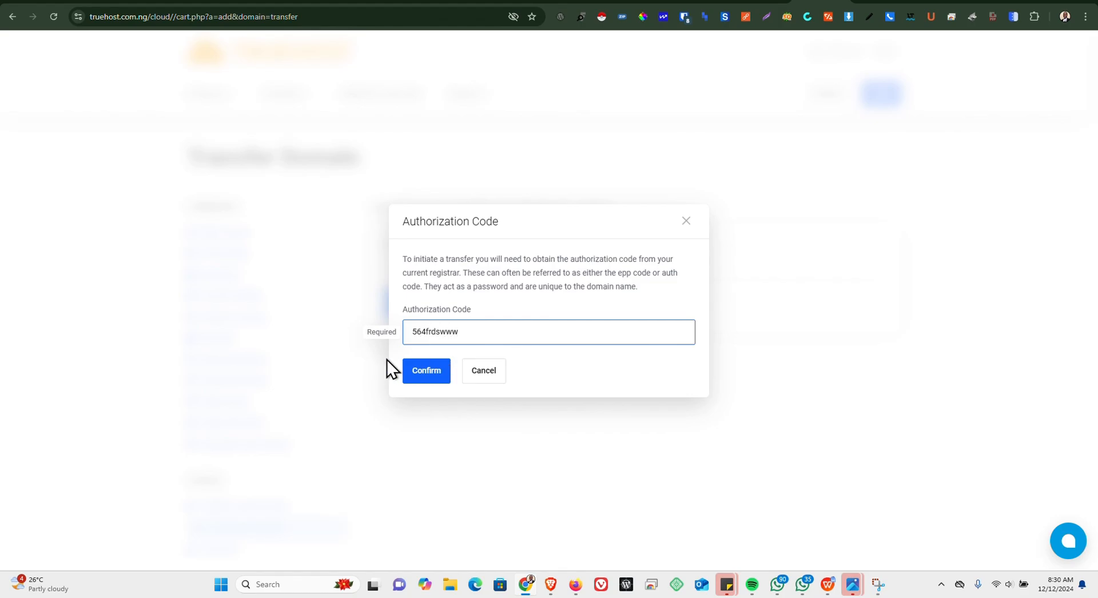
click(426, 370)
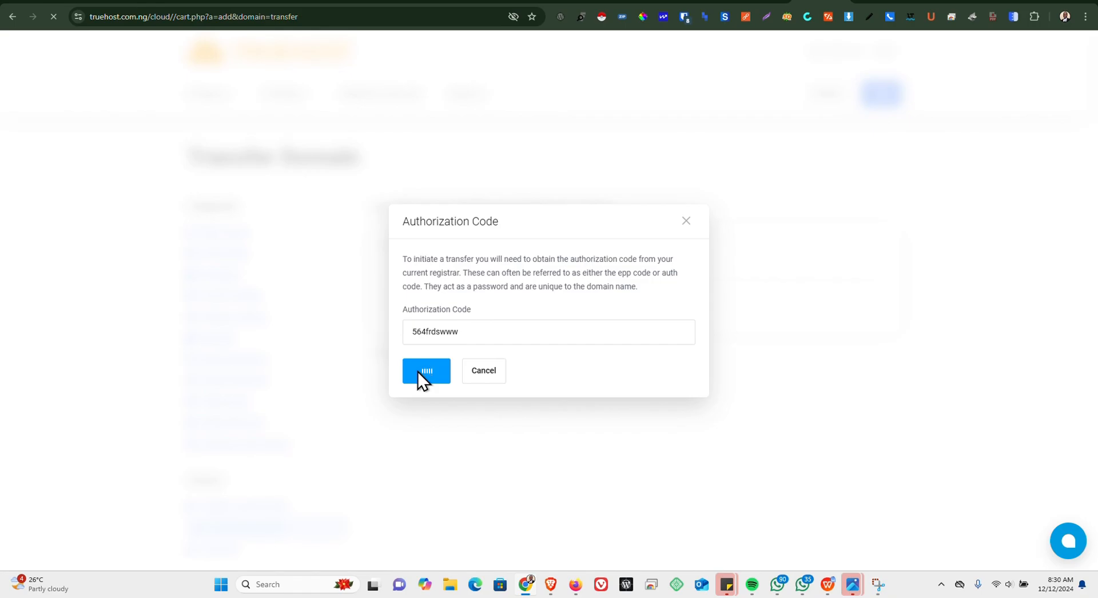
click(426, 370)
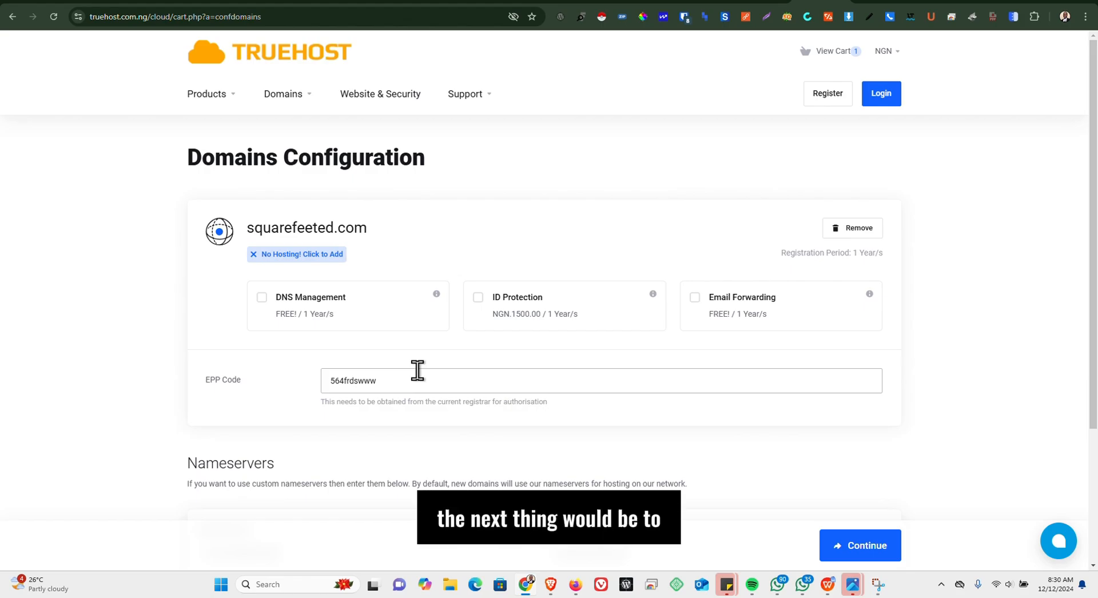
- Add free DNS management, keep default nameservers and continue to Review & Checkout
click(261, 298)
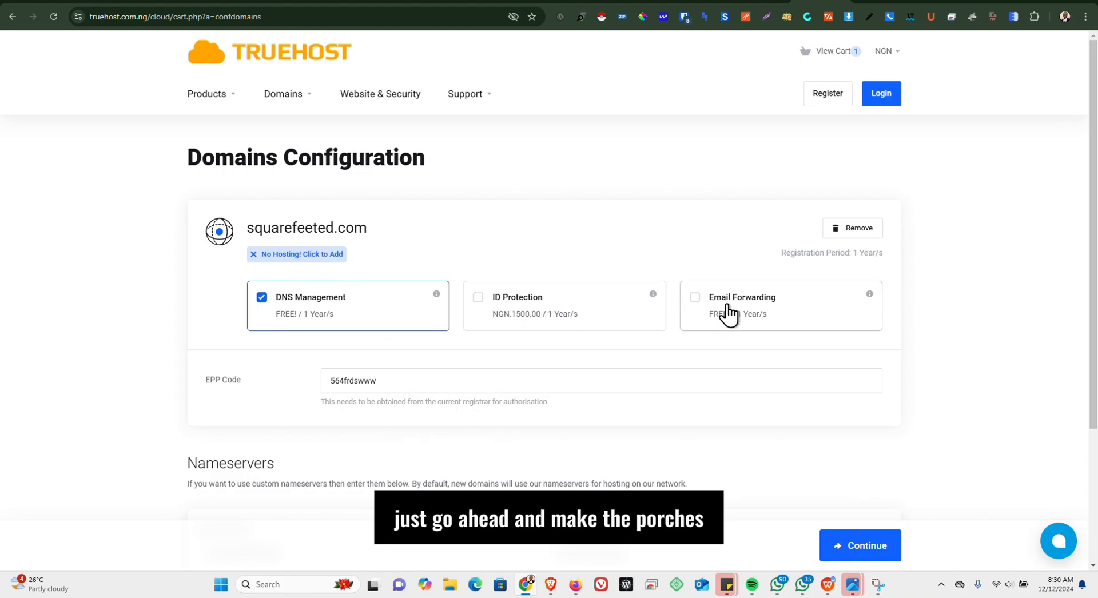
click(695, 298)
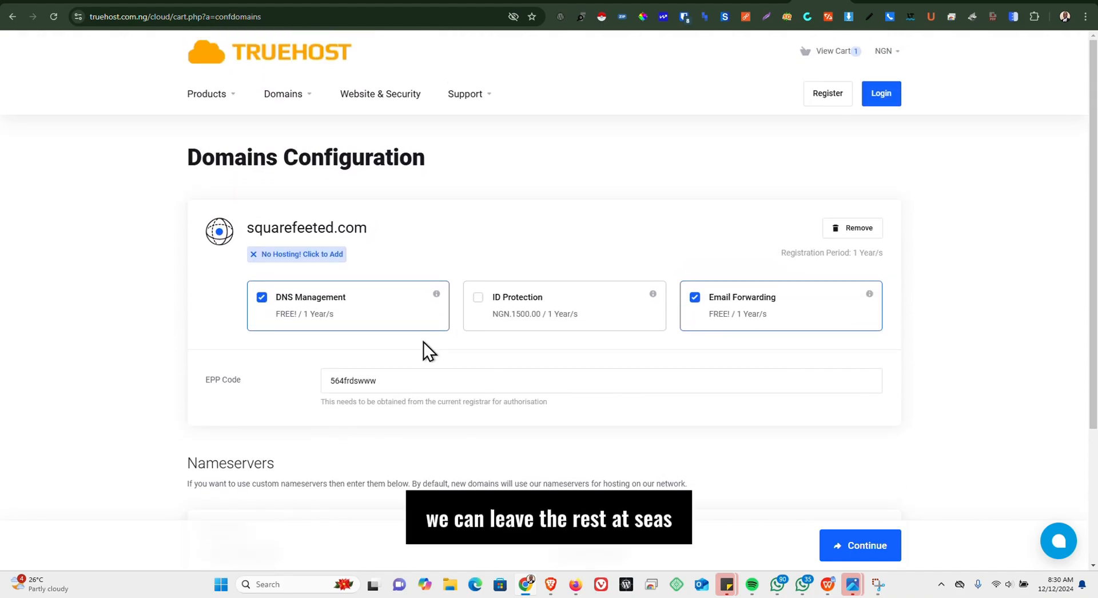
scroll(down, 3)
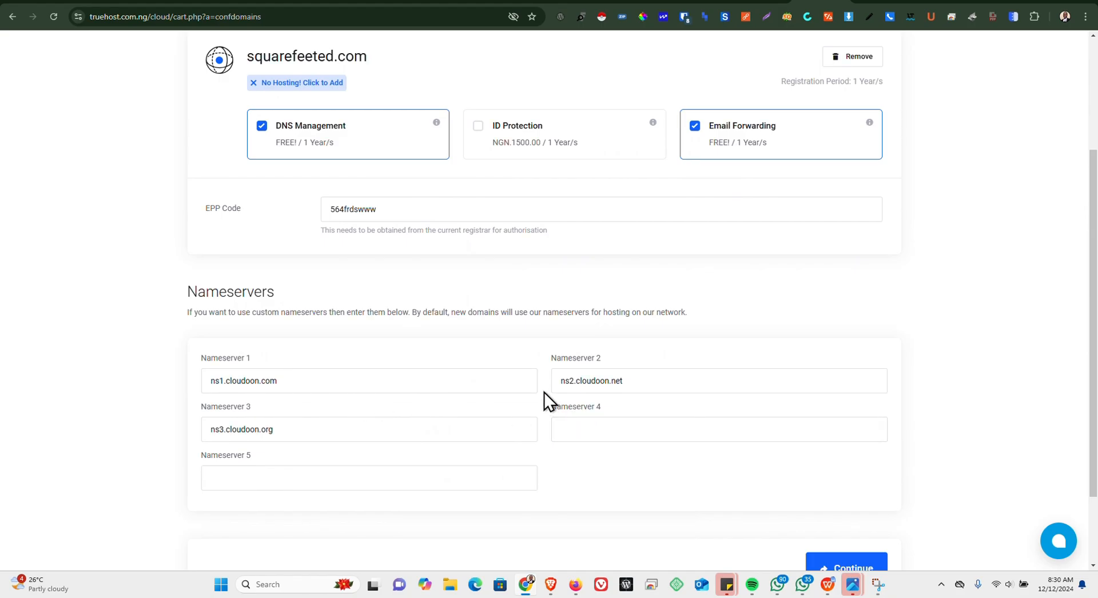
scroll(down, 3)
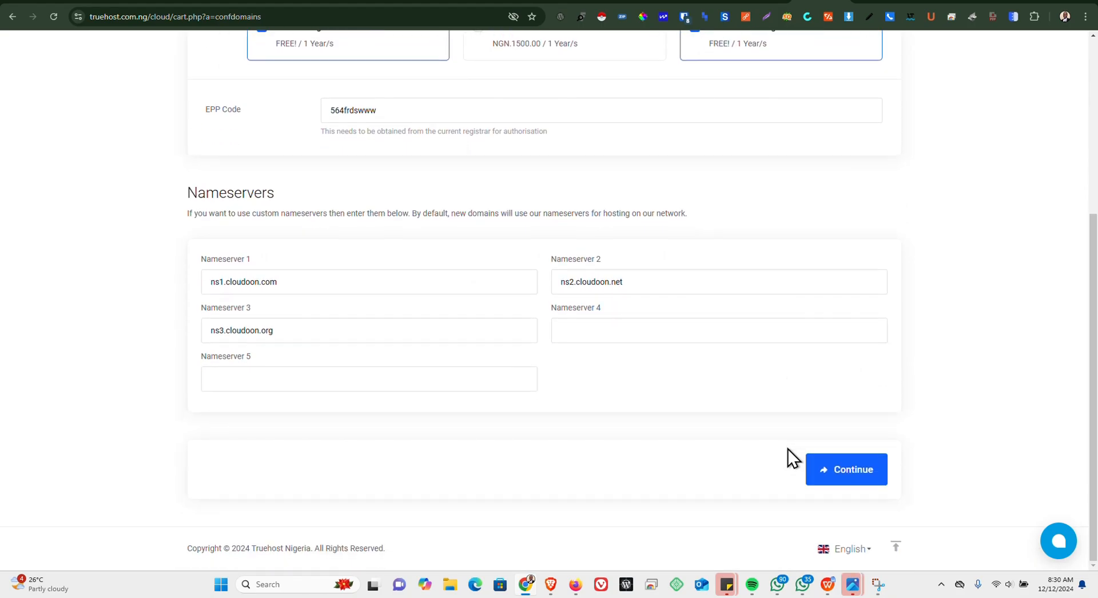
click(845, 469)
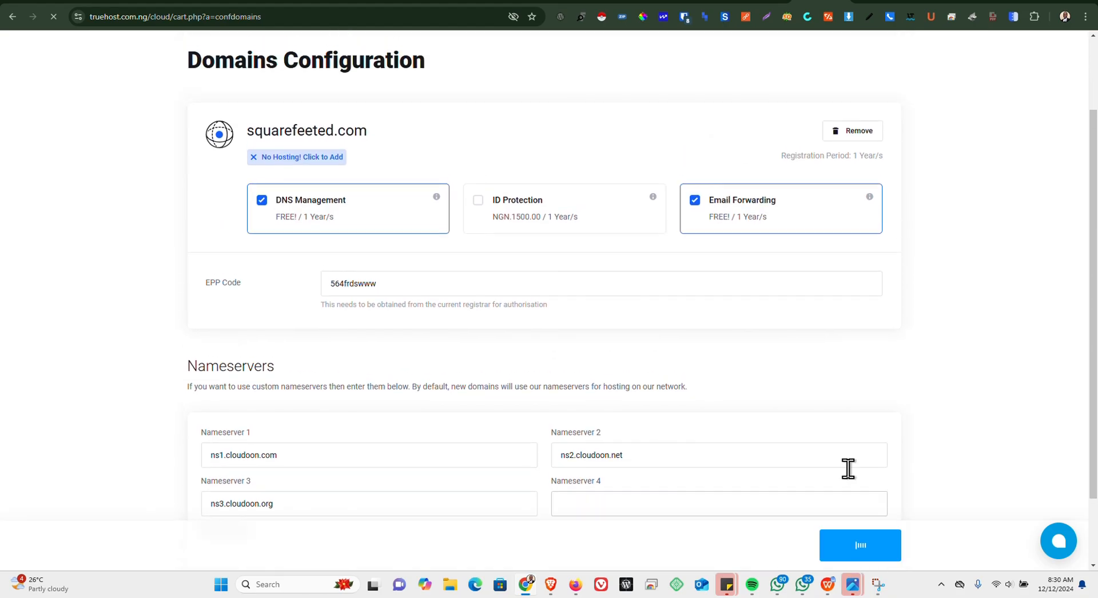
click(859, 545)
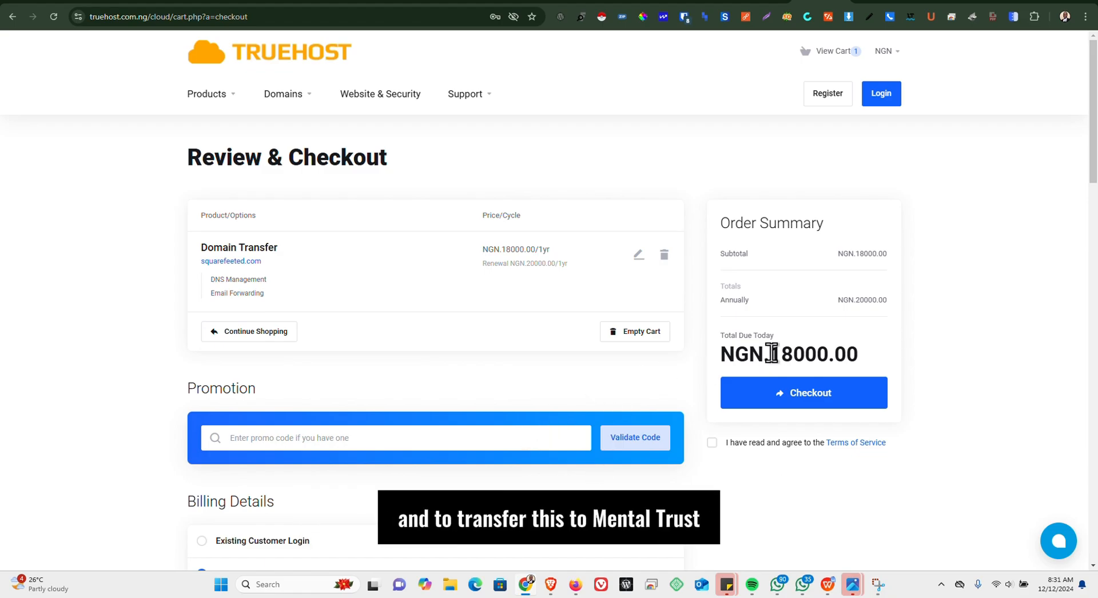
mouse_move(323, 254)
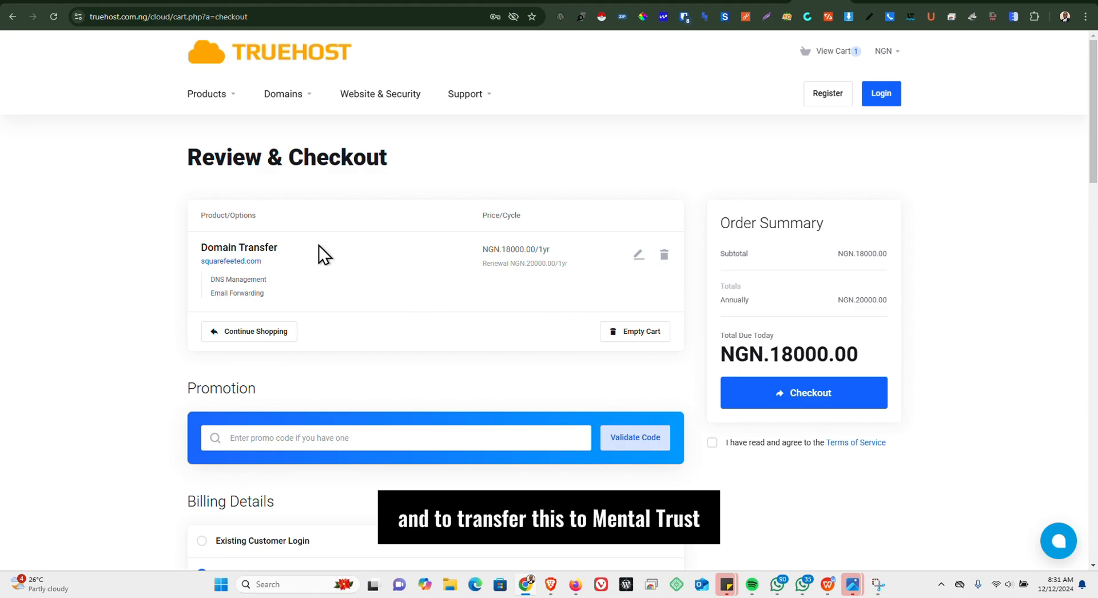
- Agree to the Terms of Service and check out the NGN 18,000 transfer order
double_click(812, 353)
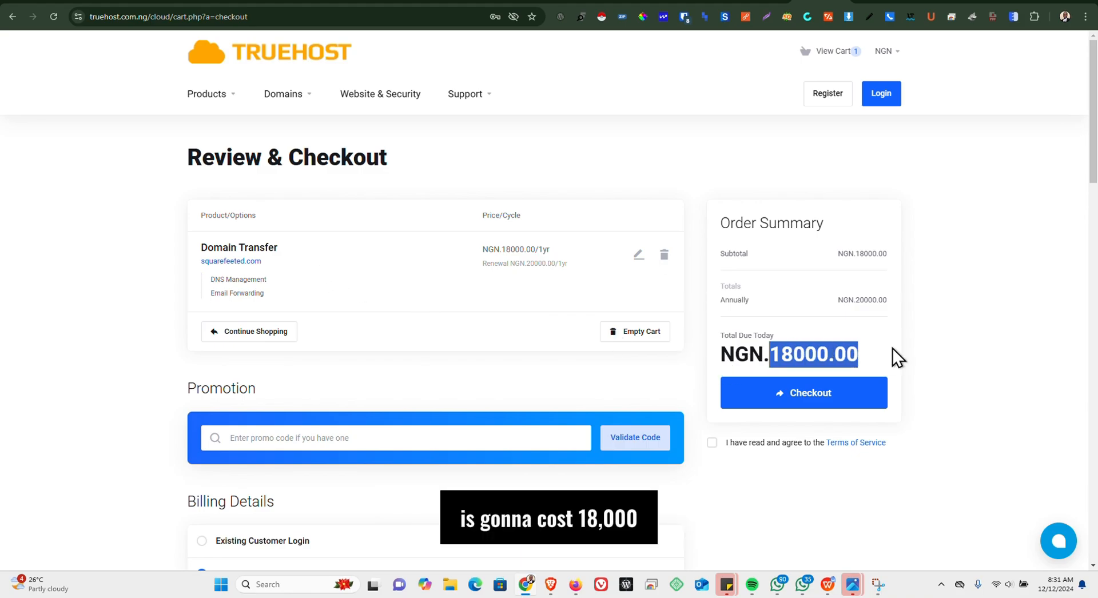
mouse_move(538, 384)
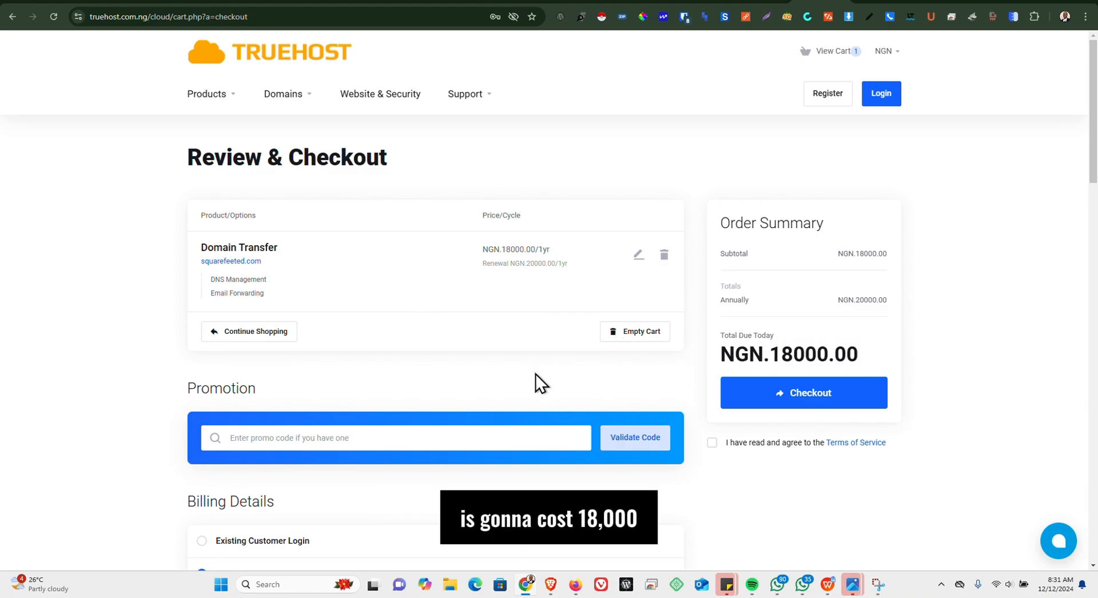
scroll(down, 3)
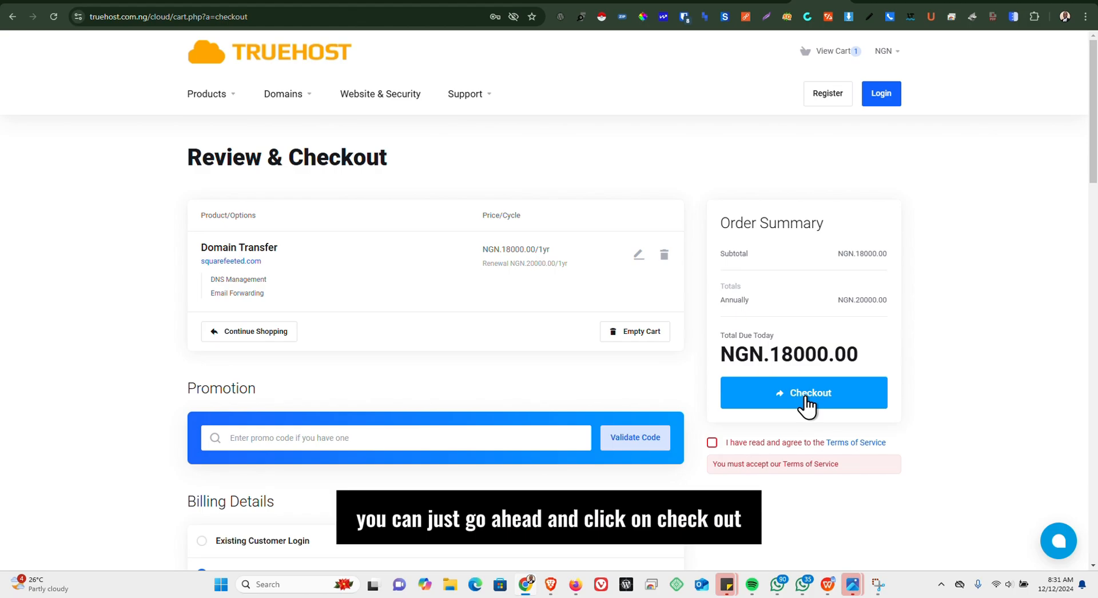
click(713, 443)
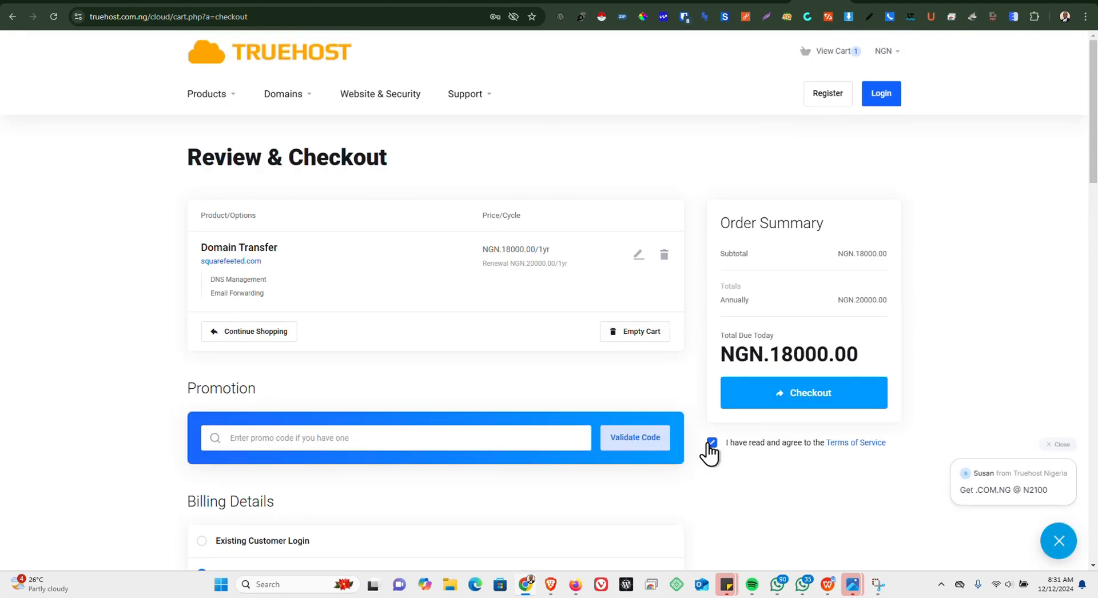
click(803, 393)
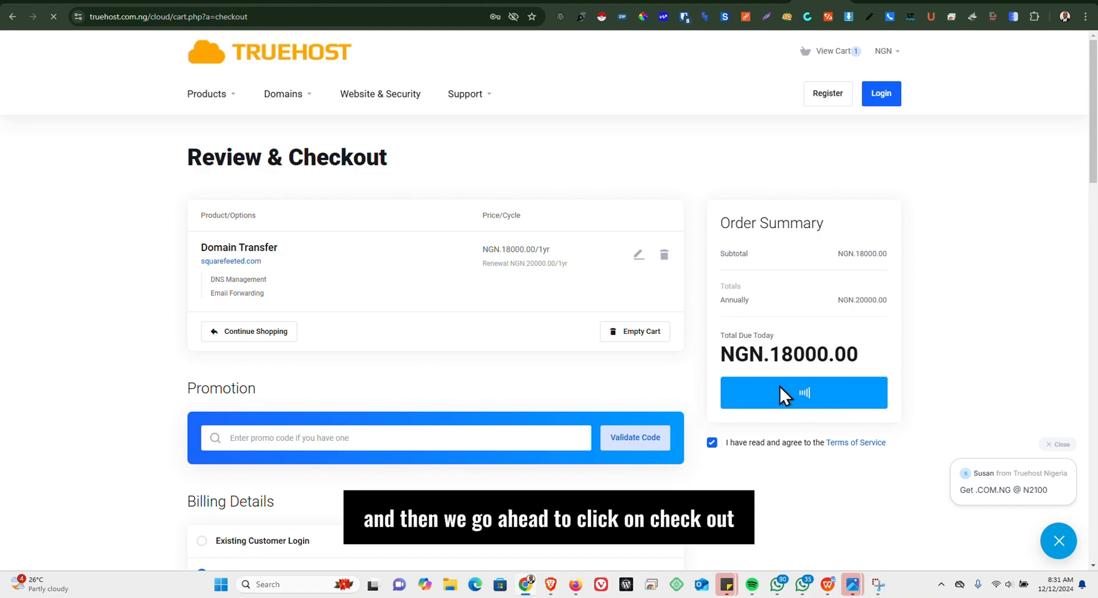
click(803, 392)
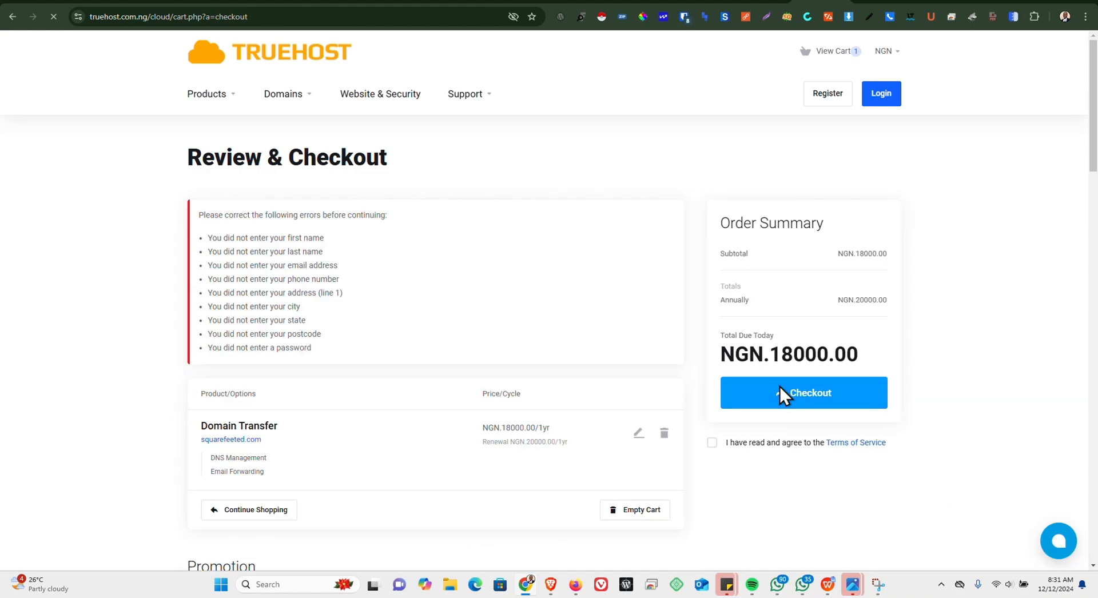
scroll(down, 3)
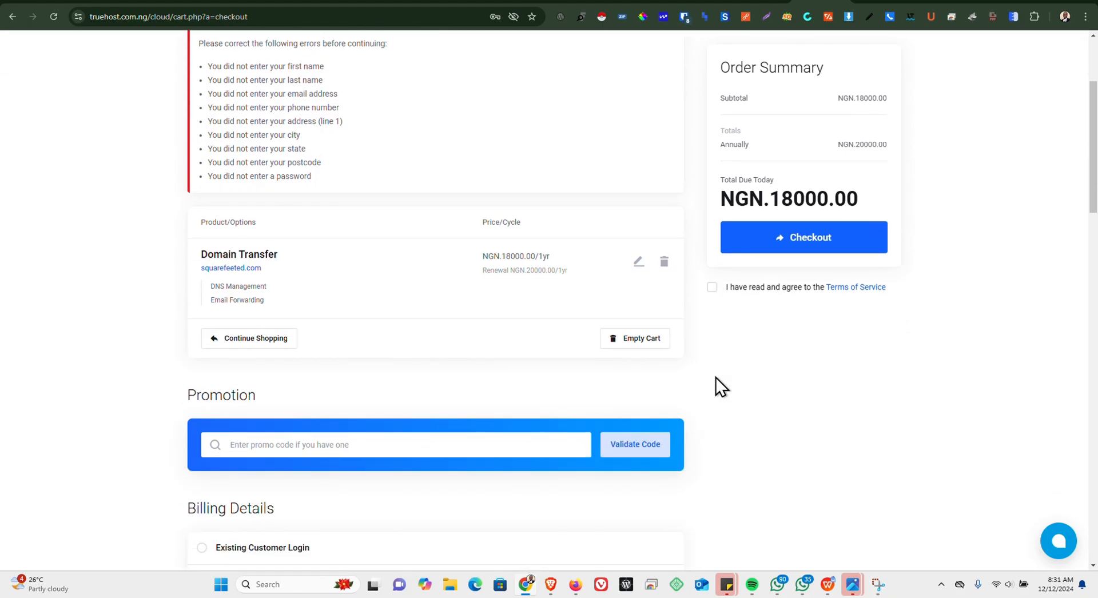
- Log in as an existing Truehost customer using the saved password-manager credentials
scroll(down, 3)
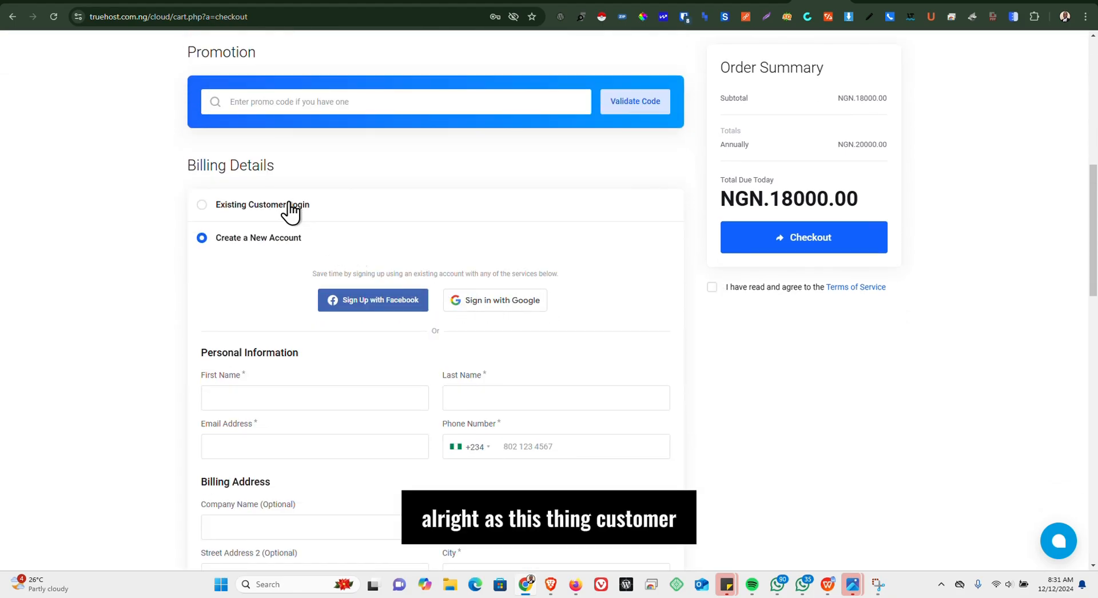
click(202, 205)
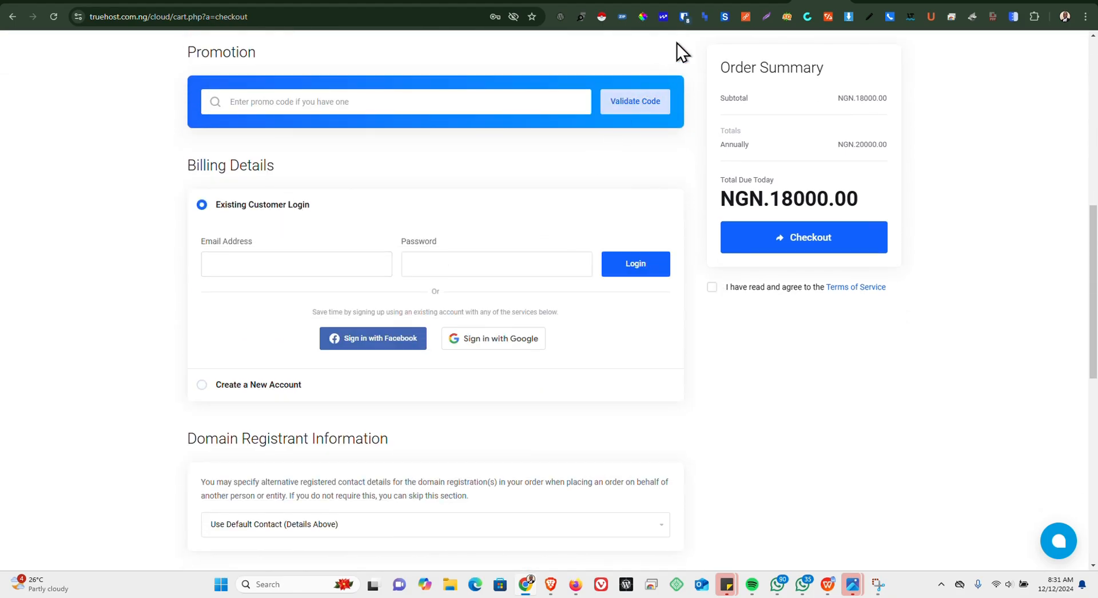
click(682, 16)
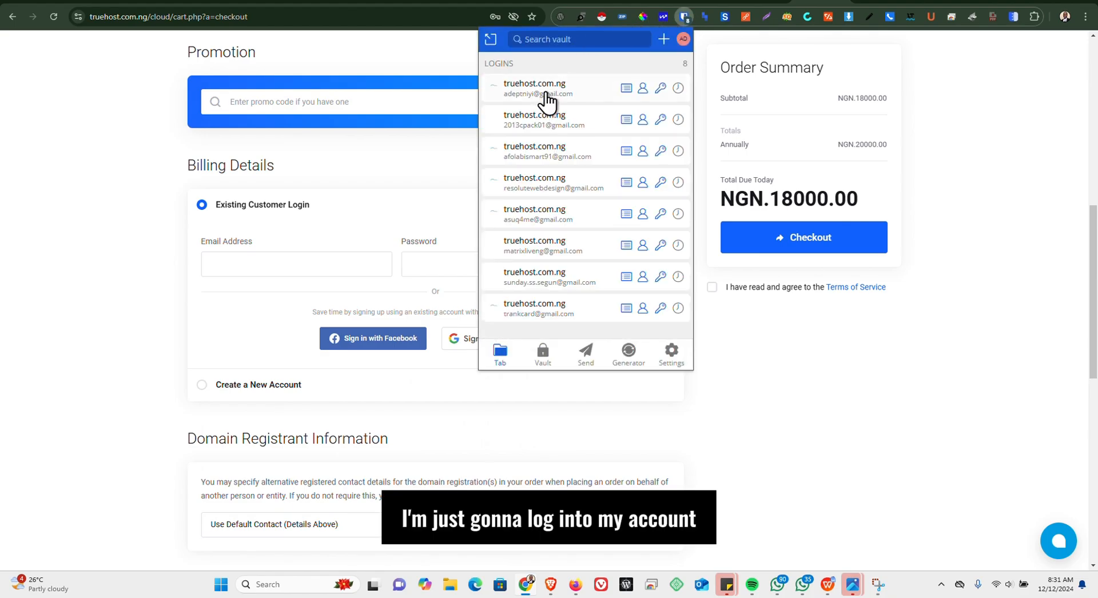
click(534, 89)
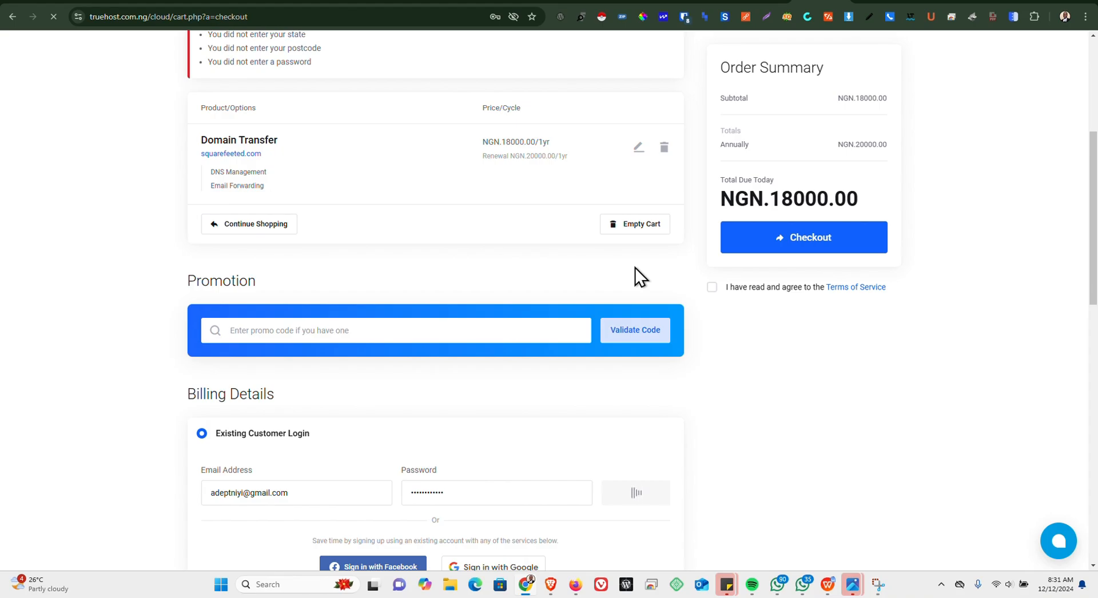
click(803, 237)
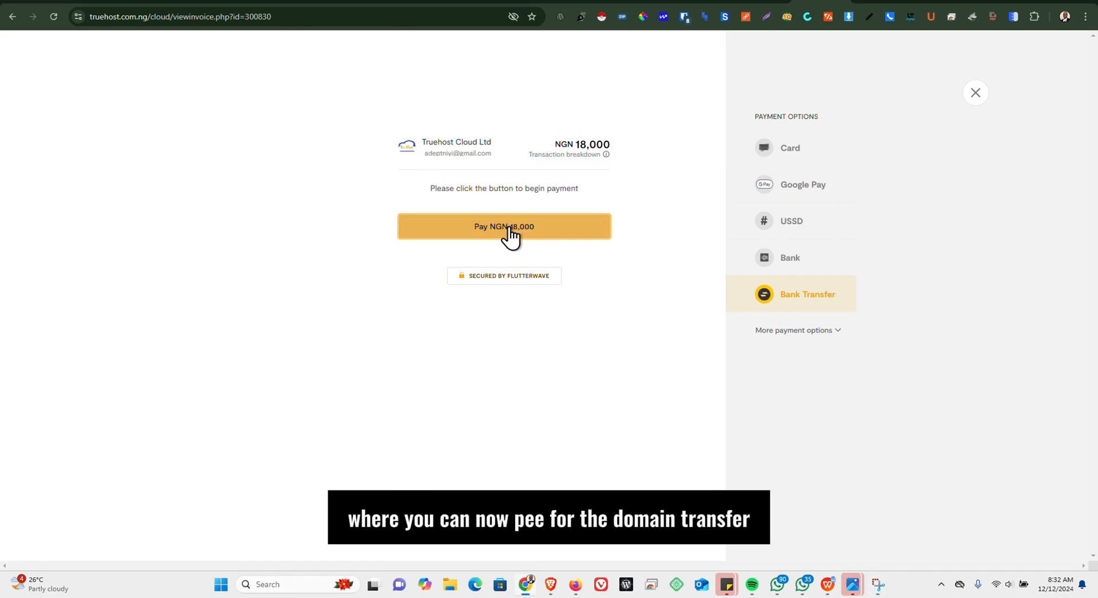
- Pay NGN 18,000 by bank transfer to reveal the Wema Bank account details
click(503, 226)
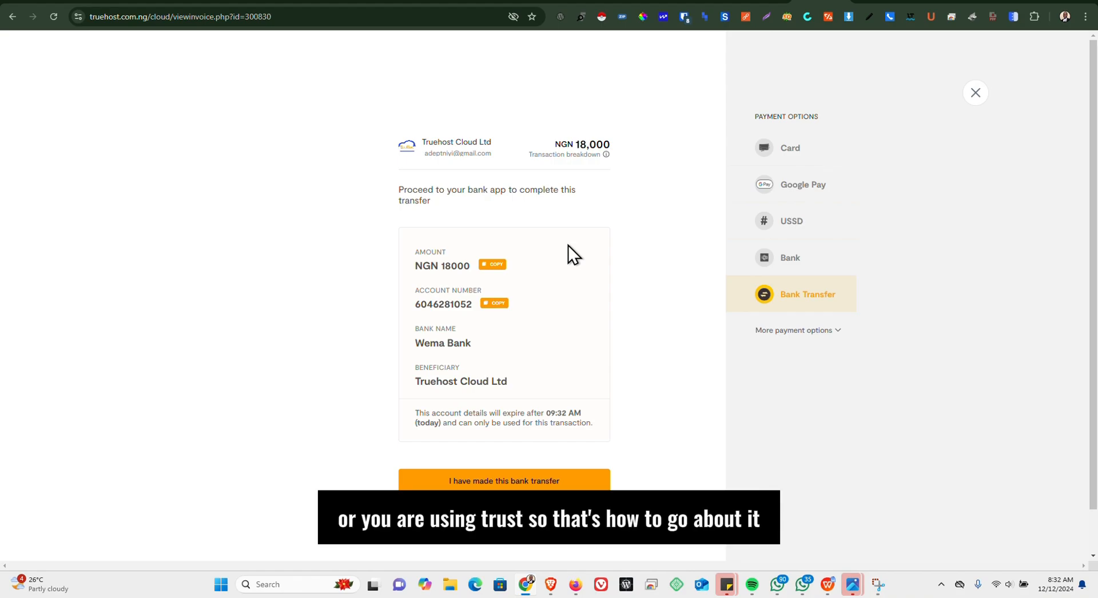
mouse_move(508, 187)
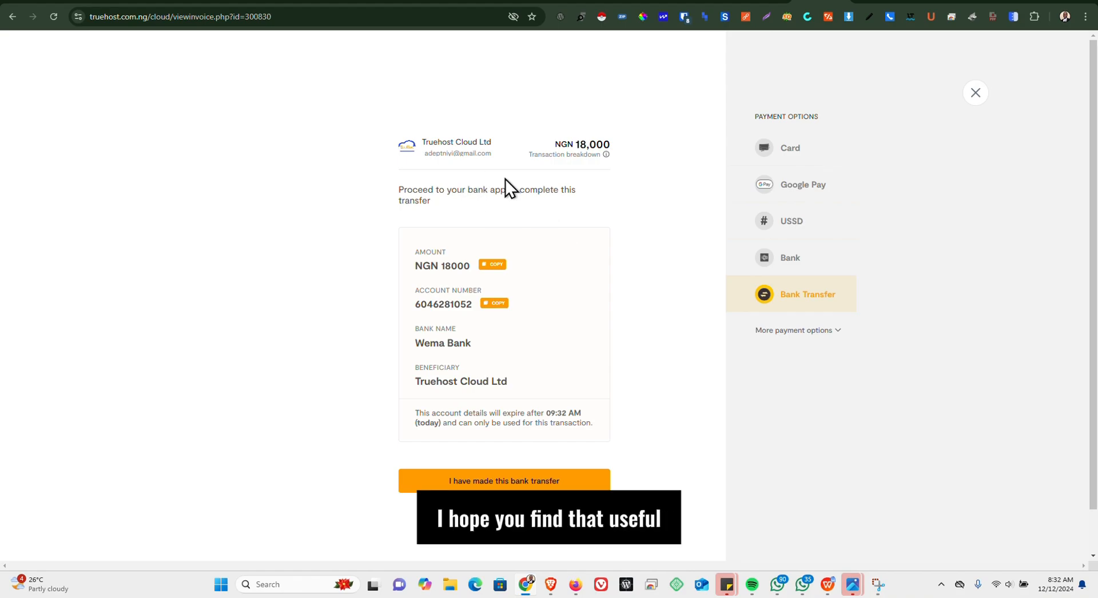